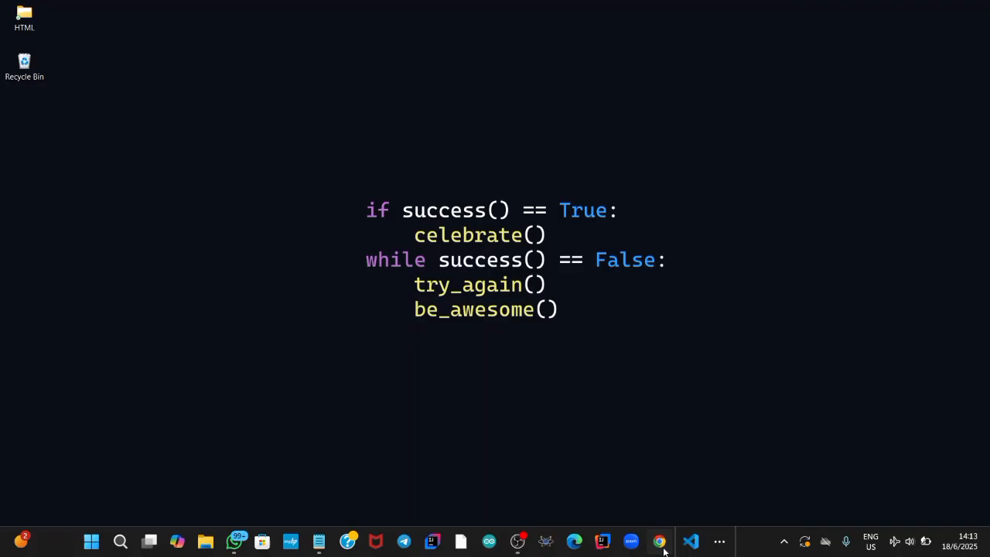
# Launch Chrome from the taskbar to reach the dashboard at 192.168.0.1.
pyautogui.click(658, 540)
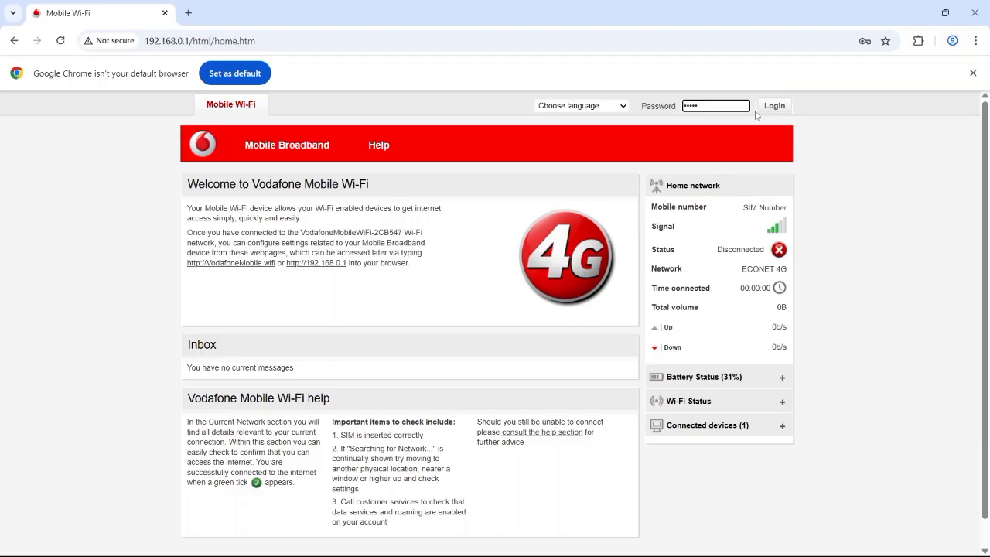
# Log in to the Vodafone Mobile Wi-Fi dashboard with the entered admin password.
pyautogui.click(773, 105)
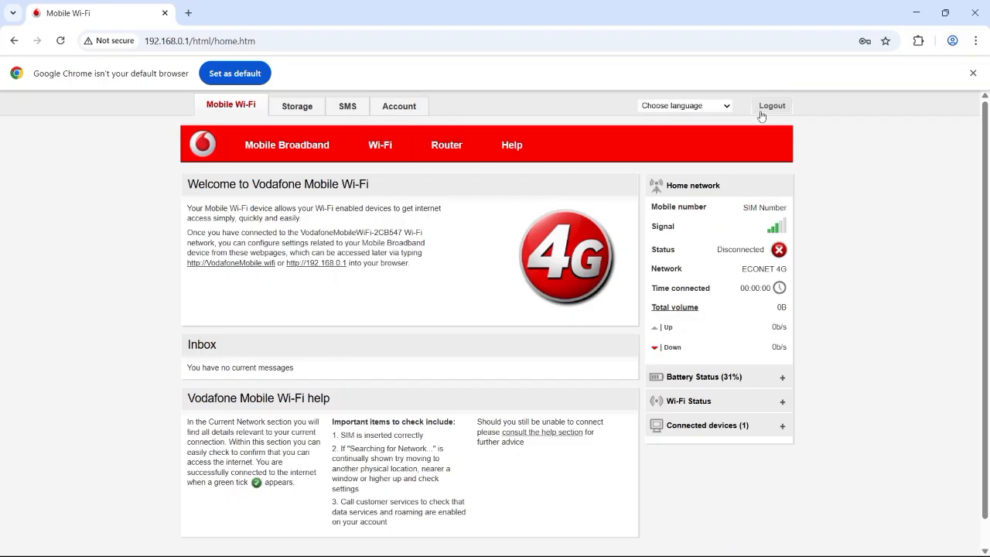
pyautogui.moveTo(756, 219)
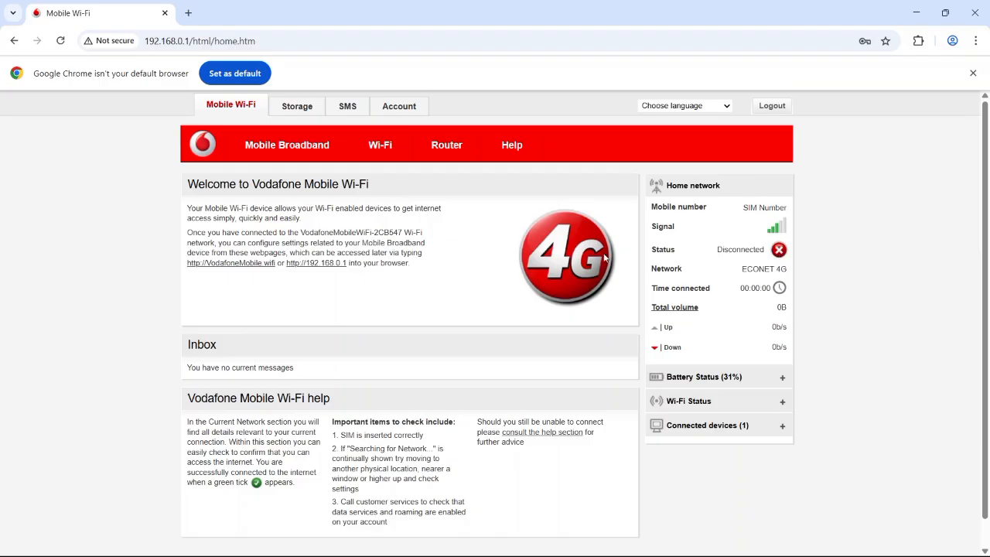
pyautogui.moveTo(606, 258)
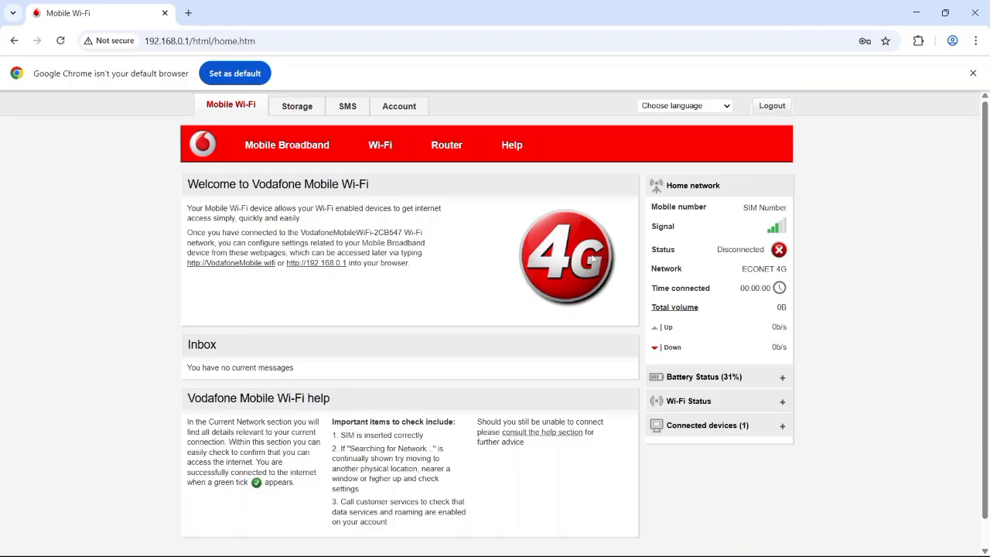
pyautogui.moveTo(553, 262)
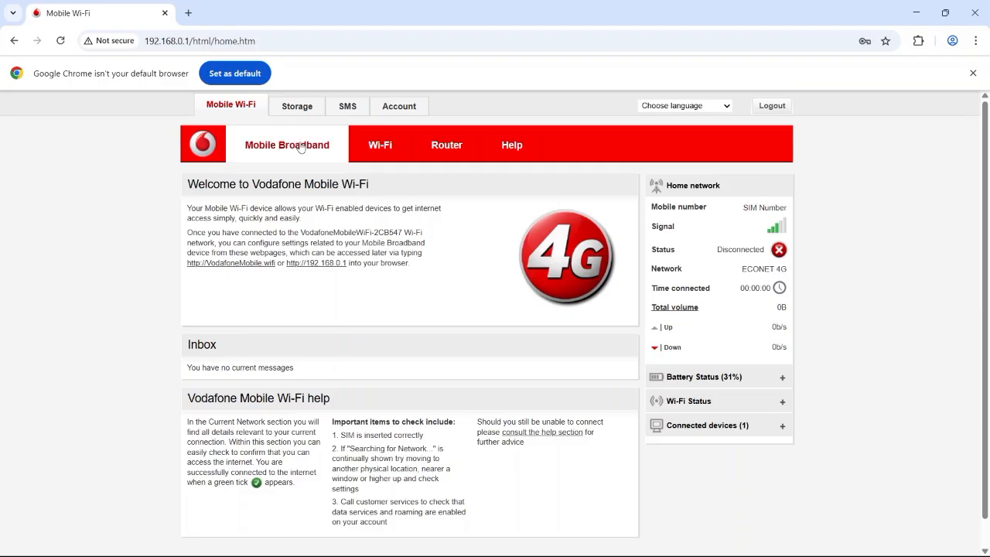
# Open Mobile Broadband > Connection and choose Custom as the account type.
pyautogui.click(286, 144)
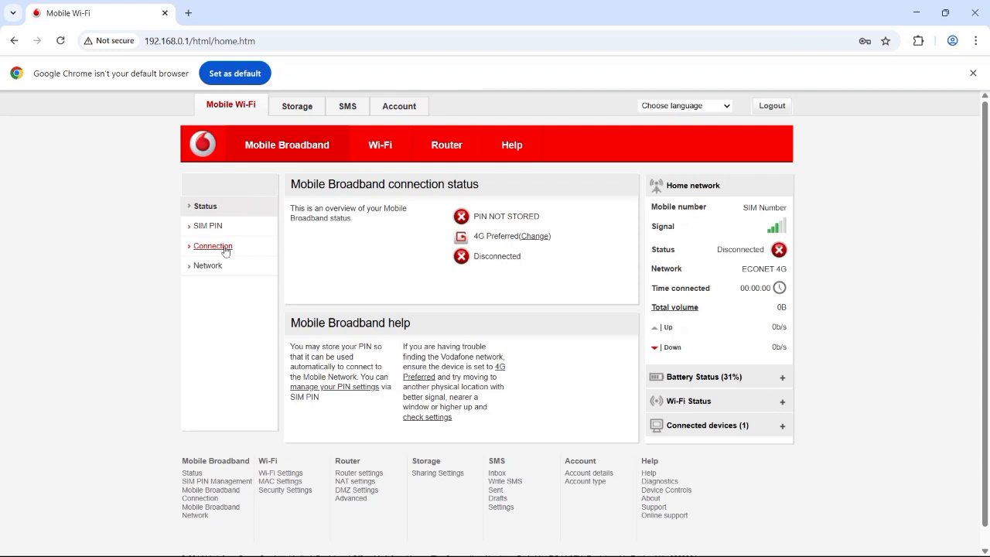
pyautogui.click(214, 246)
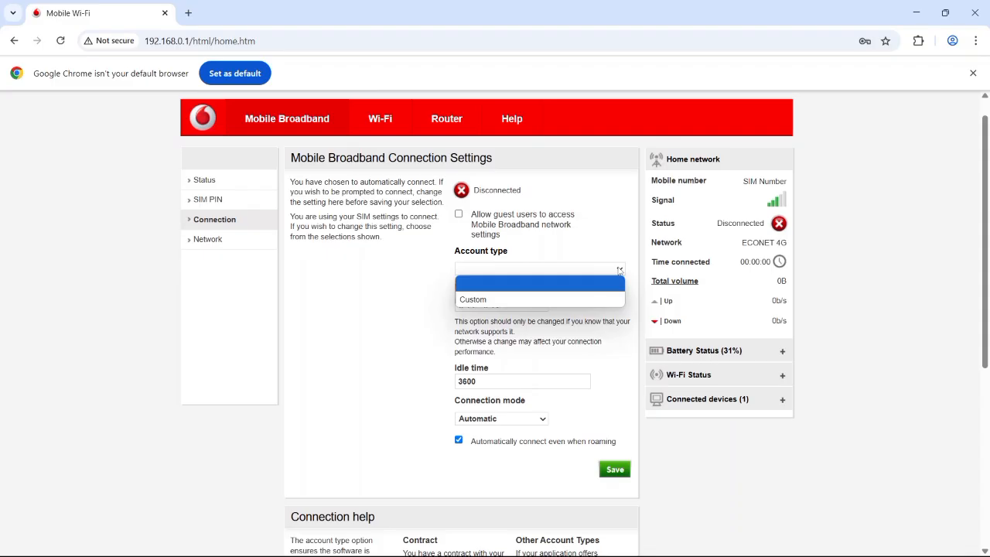
pyautogui.click(472, 299)
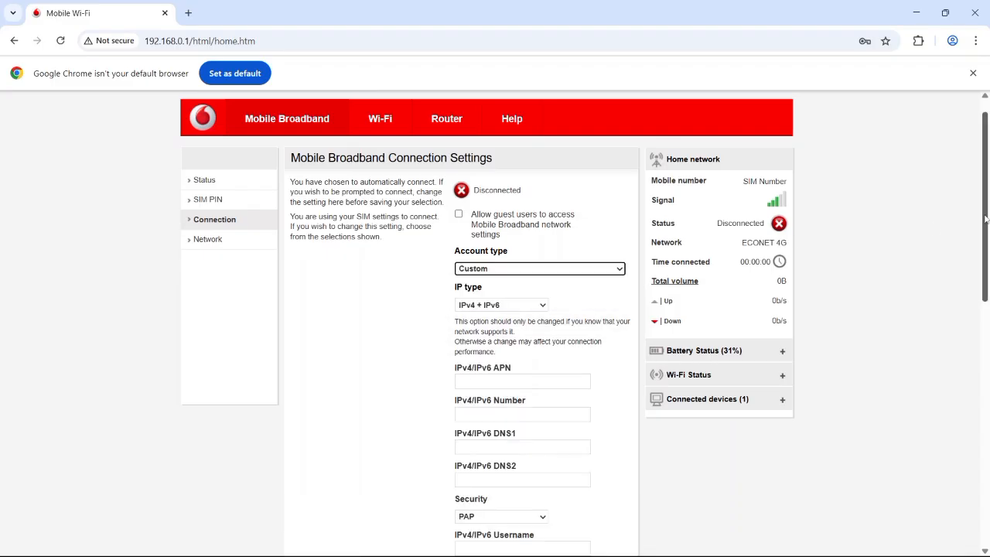
# Enter APN 'internet' and number '*99#' for the custom profile.
pyautogui.scroll(-3)
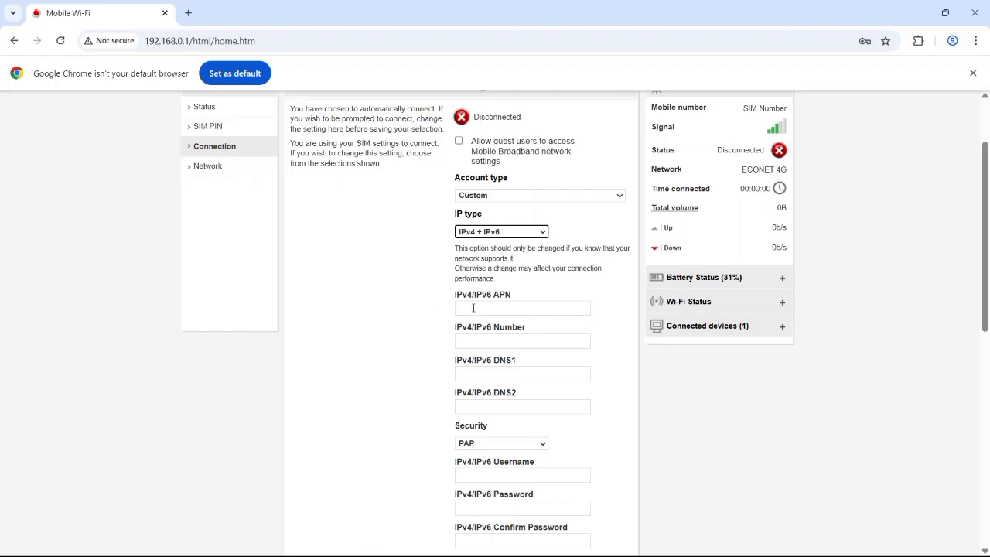
pyautogui.write('internet')
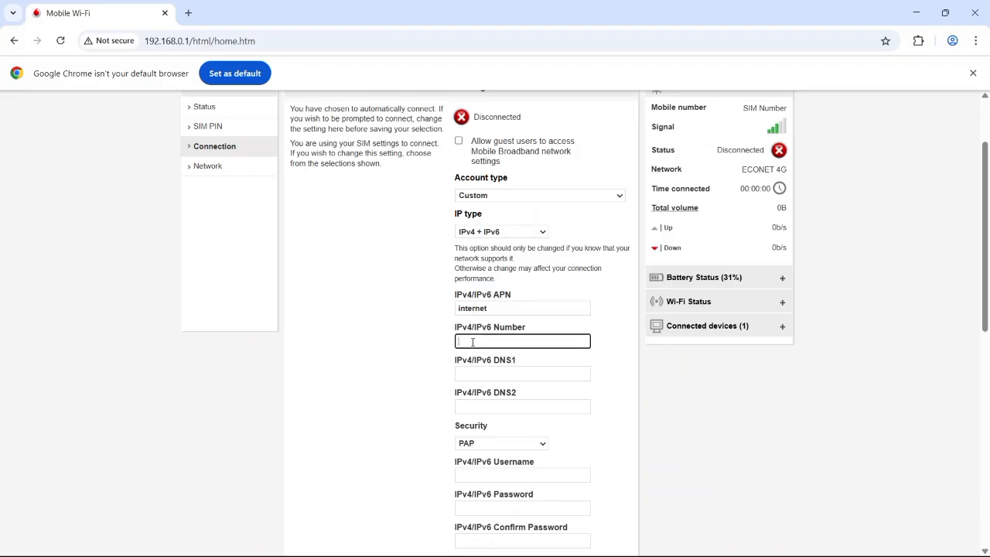
pyautogui.write('1')
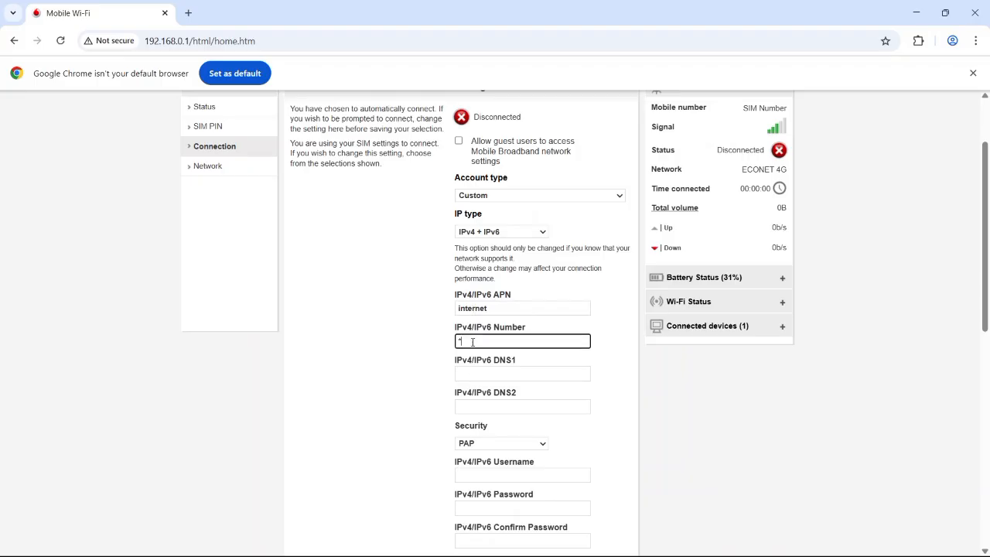
pyautogui.write('99')
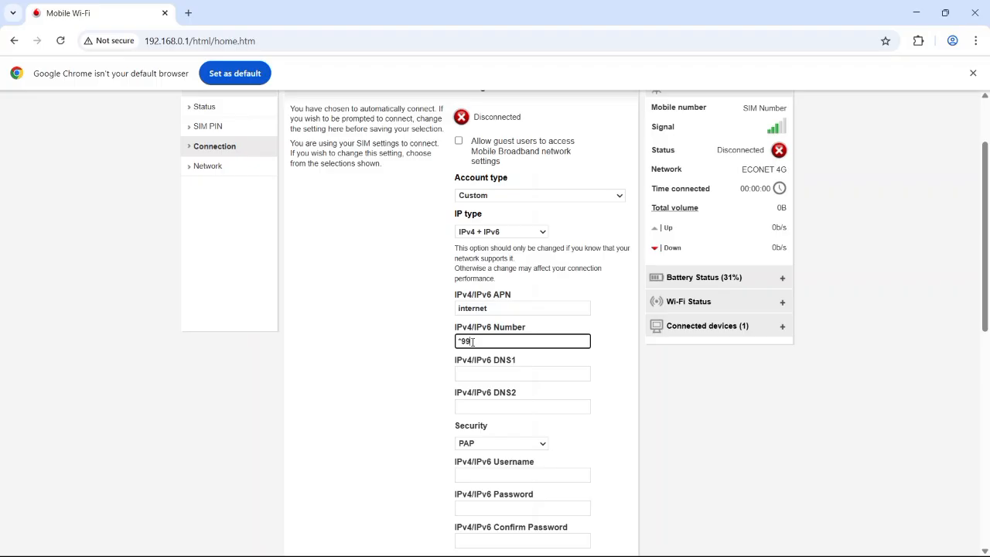
pyautogui.write('#')
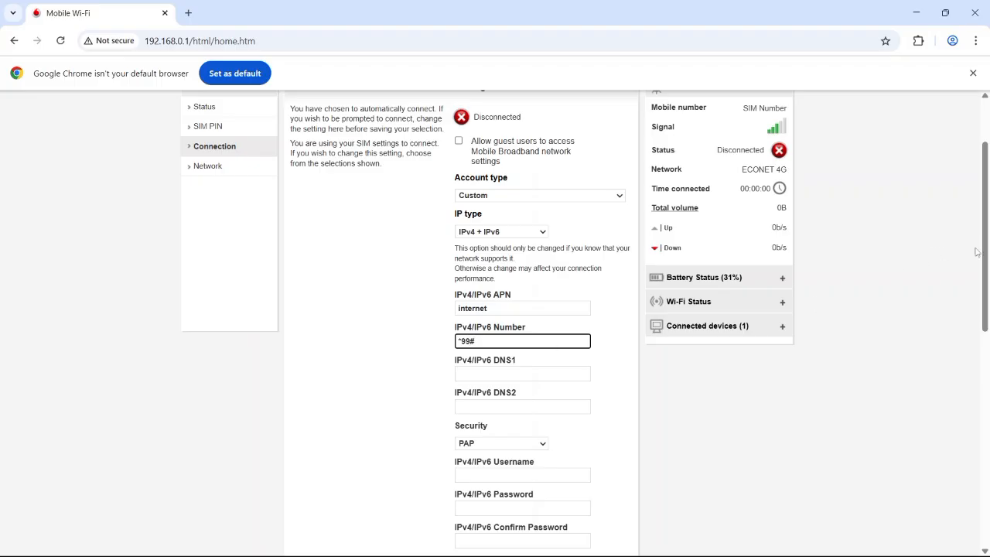
pyautogui.scroll(-3)
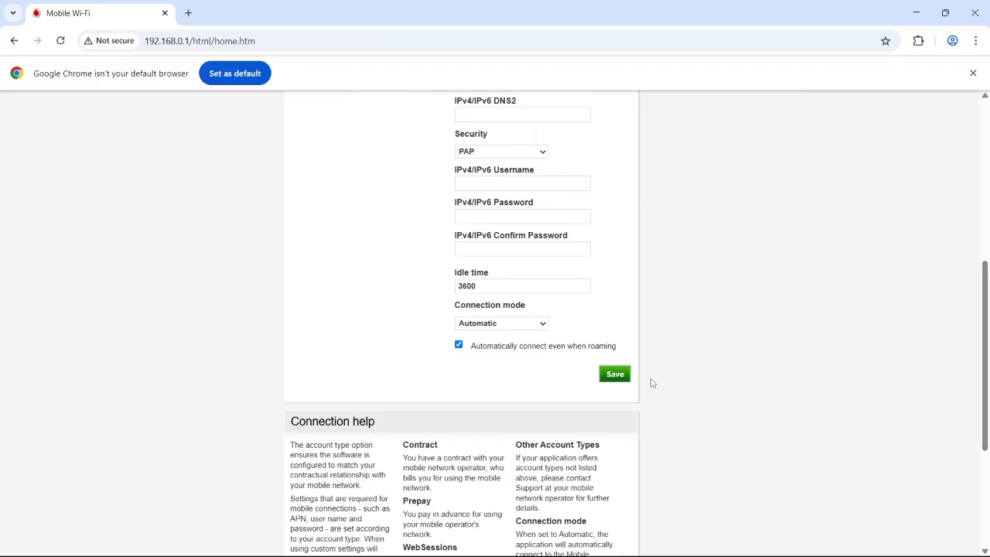
# Save the Custom connection profile and confirm the status shows Connected.
pyautogui.click(614, 374)
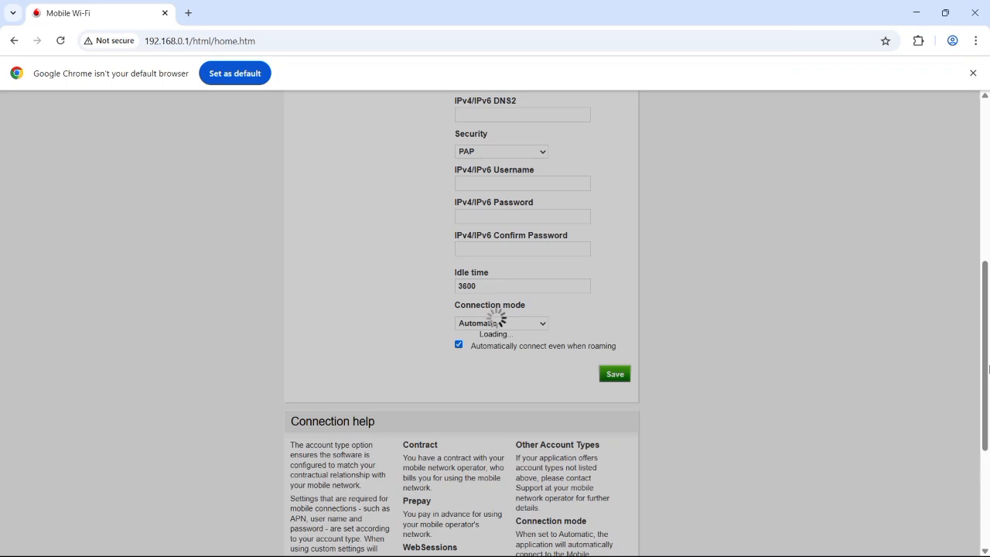
pyautogui.click(614, 374)
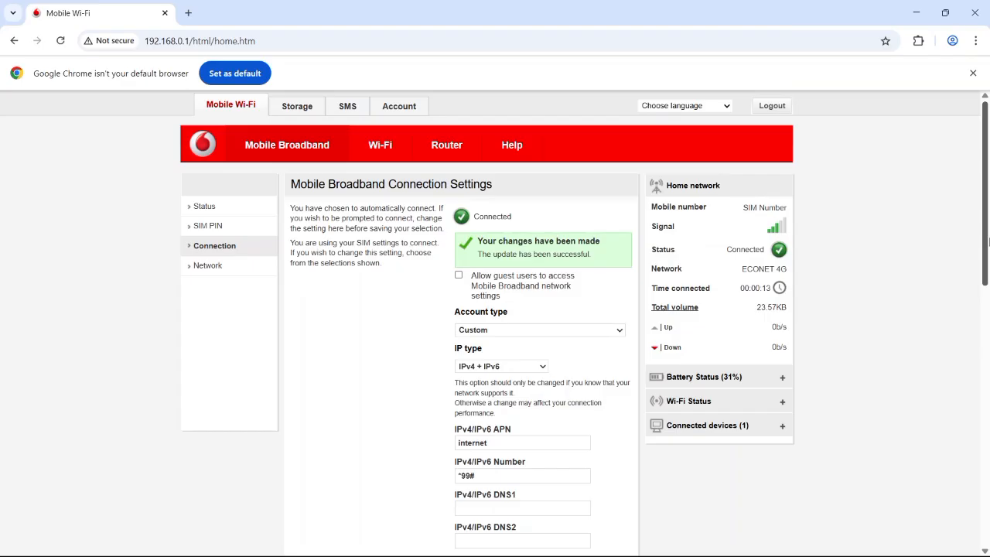
pyautogui.scroll(-3)
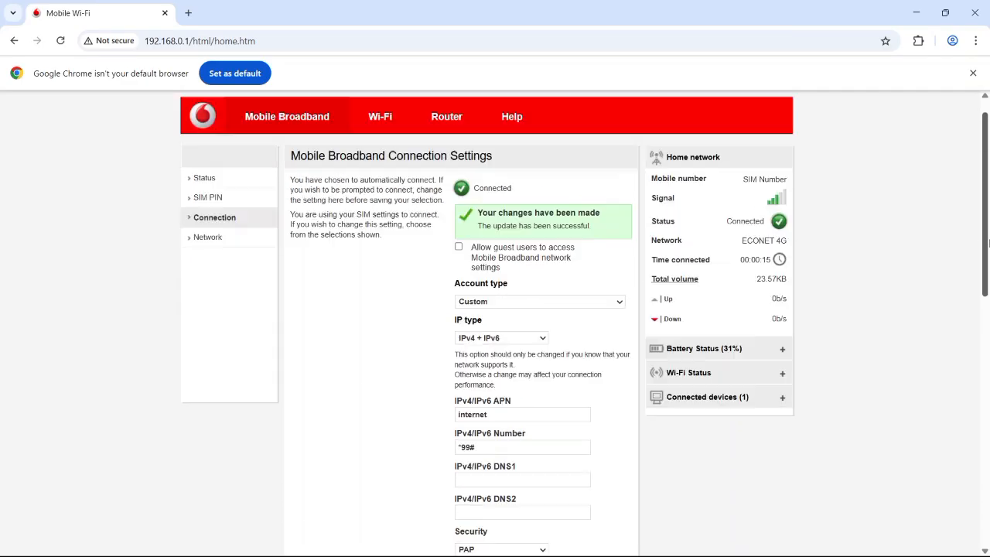